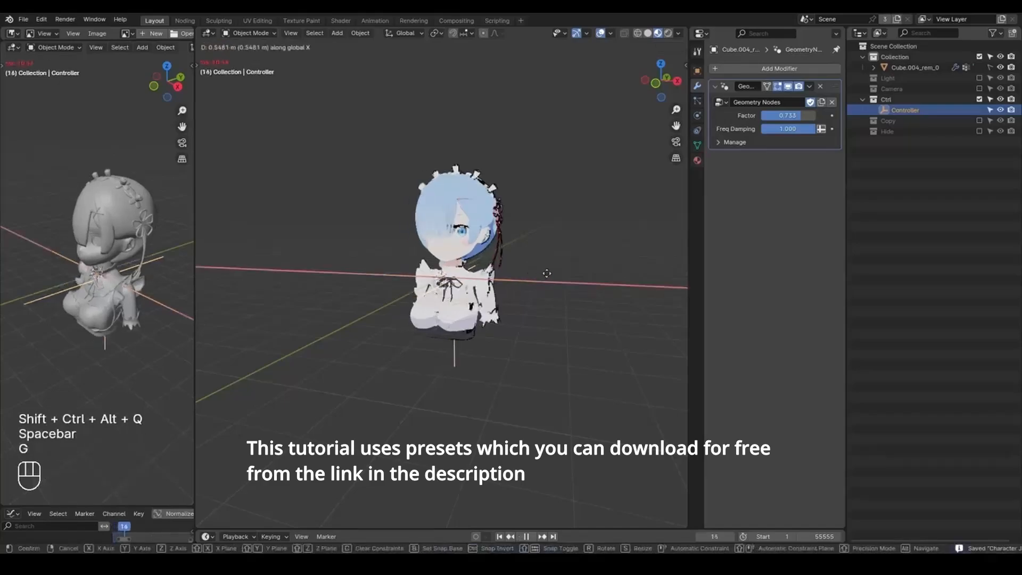
Play the jiggle demos, moving the controller during playback, then show the stretched rubber-arm pose.
{"action": "key", "text": "space"}
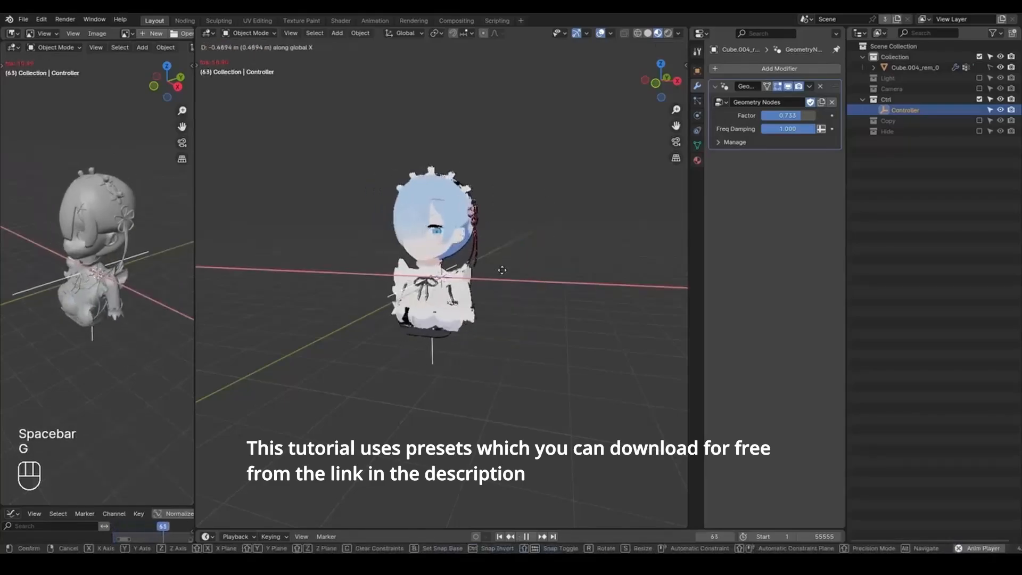
{"action": "key", "text": "z"}
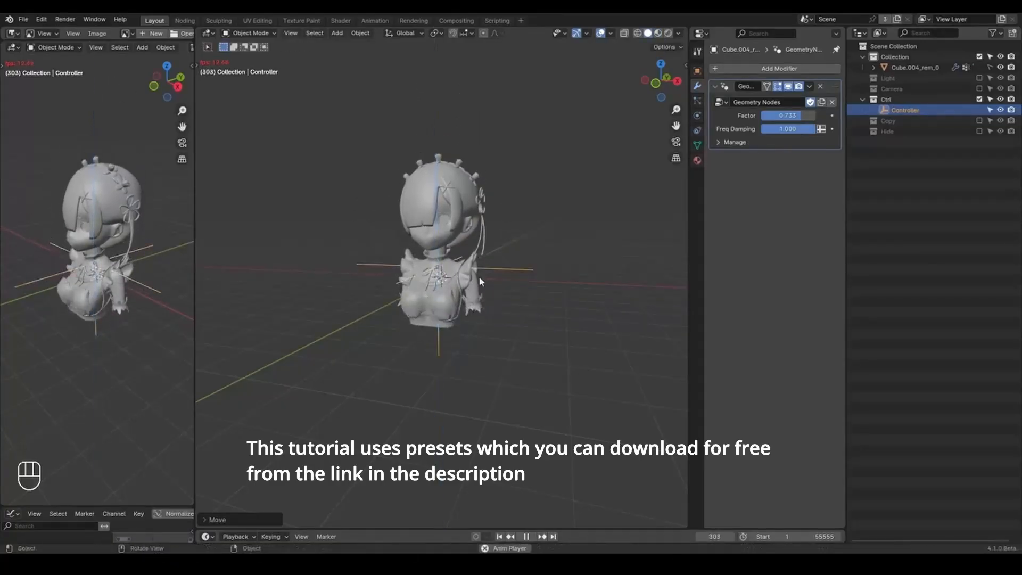
{"action": "key", "text": "alt+g"}
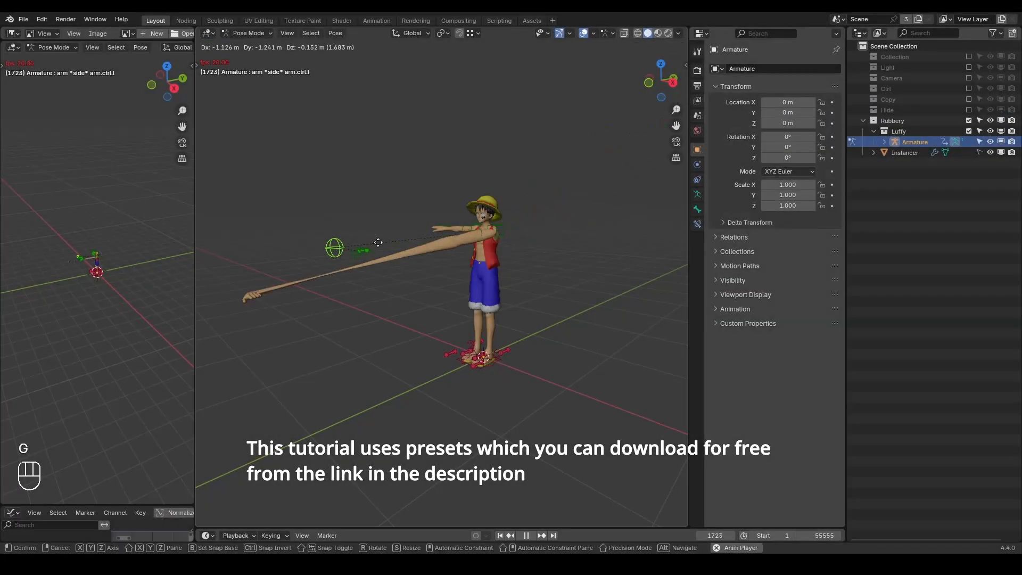
Select Suzanne in the new scene.
{"action": "left_click", "coordinate": [541, 240]}
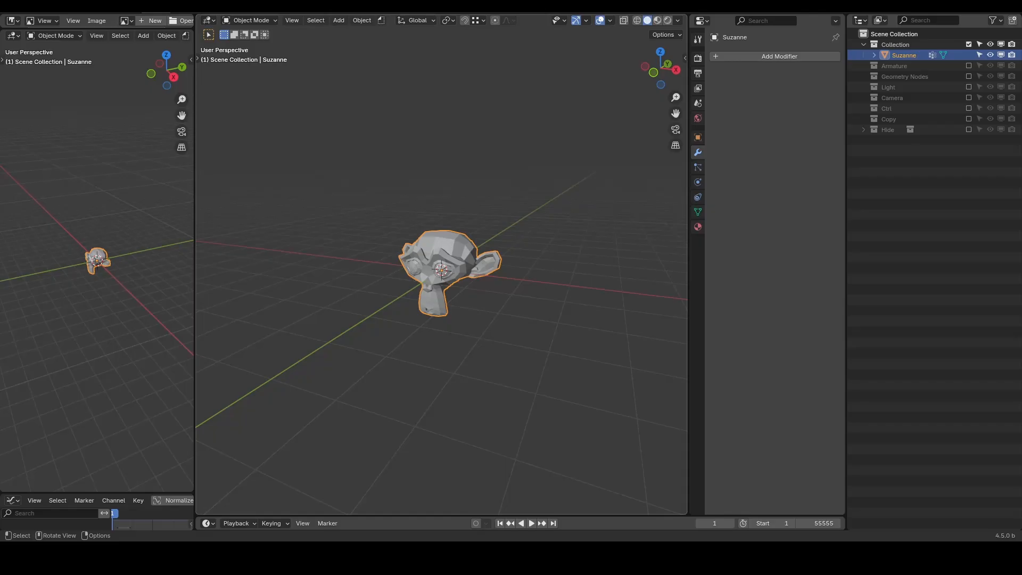
Add the G_Inertial Deformer modifier to Suzanne by searching 'inertia'.
{"action": "left_click", "coordinate": [779, 56]}
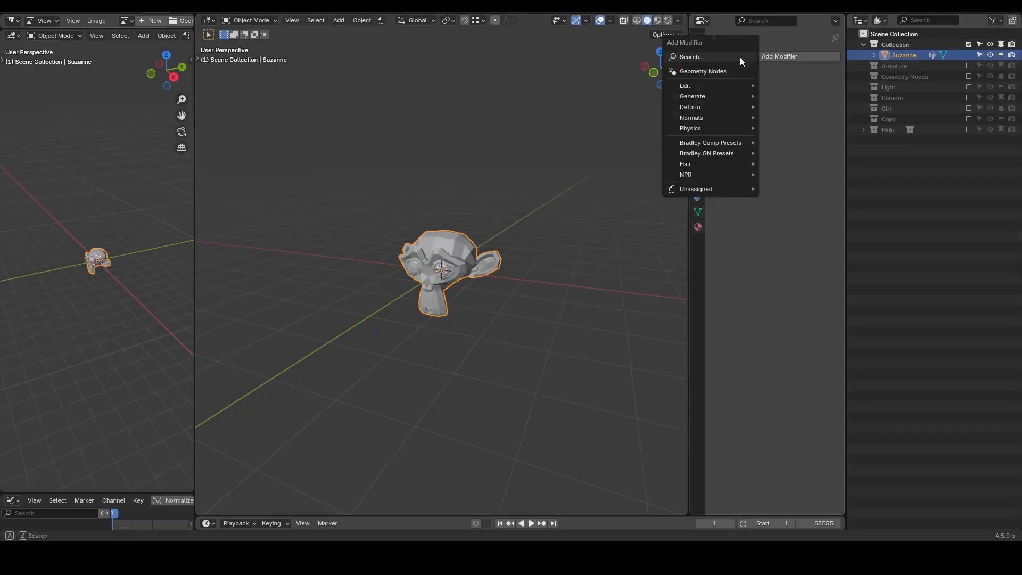
{"action": "type", "text": "inertia"}
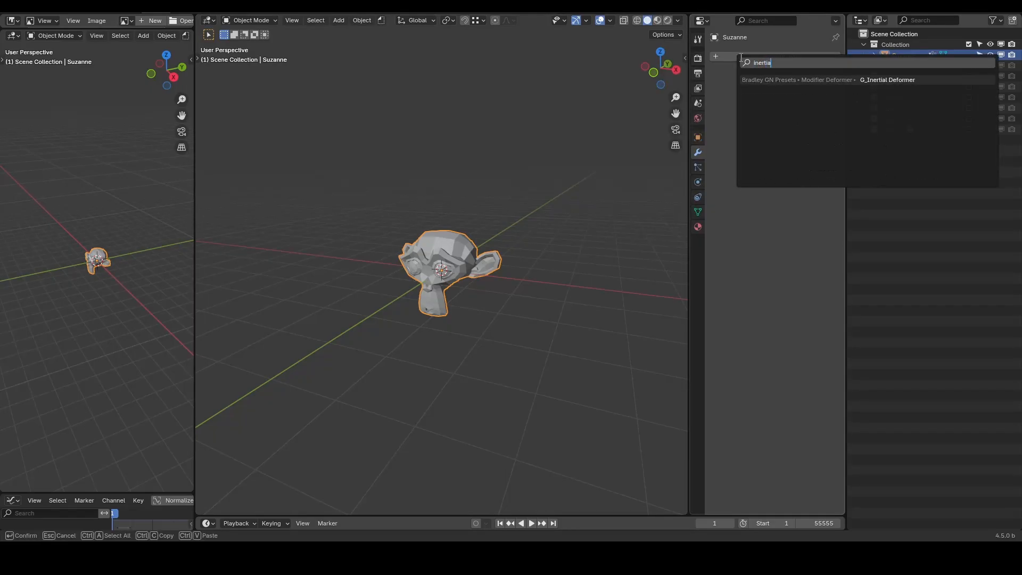
{"action": "left_click", "coordinate": [888, 80]}
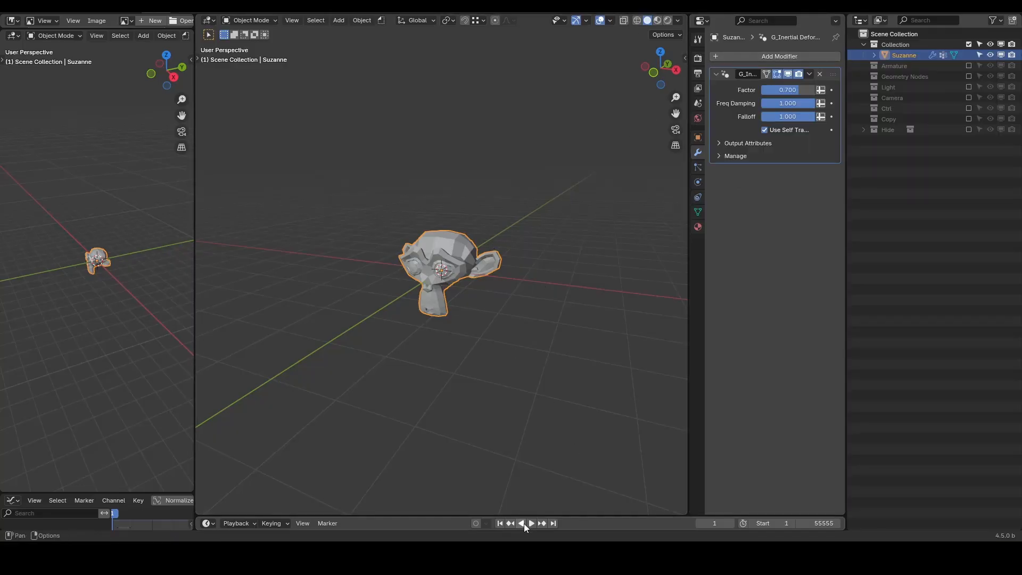
Test Suzanne's jiggle by moving it during playback, then disable Use Self Transform.
{"action": "left_click", "coordinate": [531, 523]}
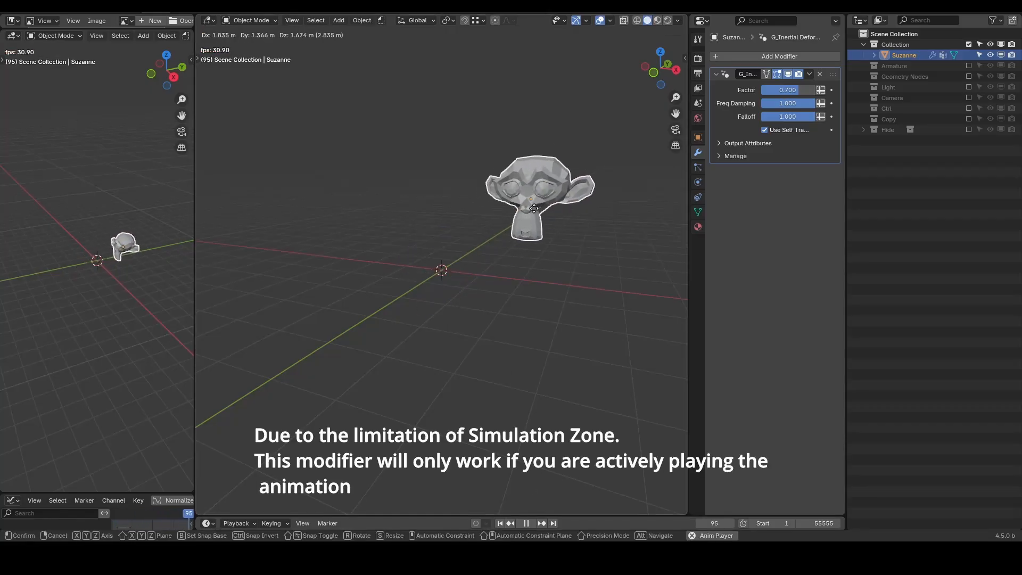
{"action": "left_click", "coordinate": [514, 522]}
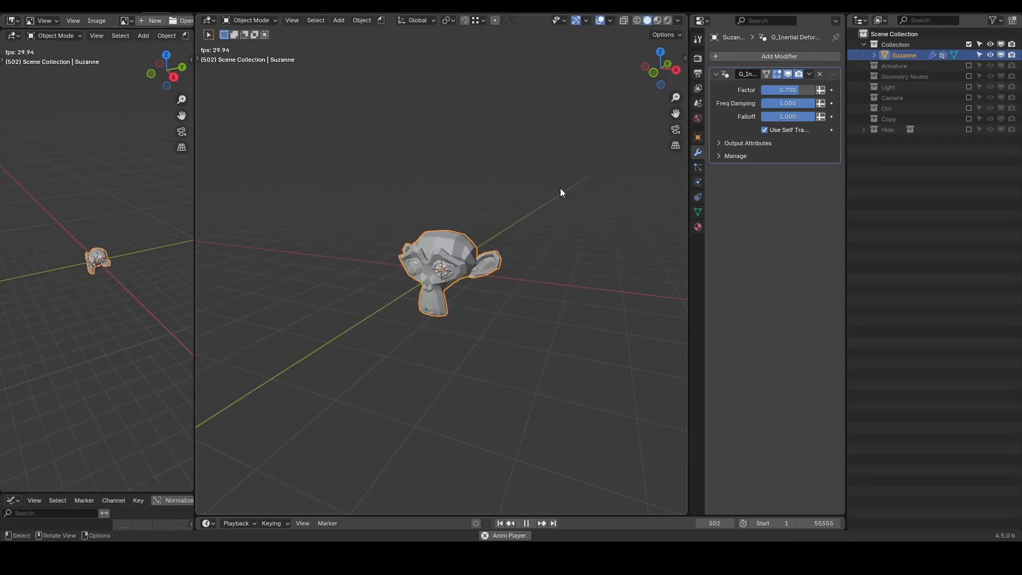
{"action": "left_click", "coordinate": [764, 129]}
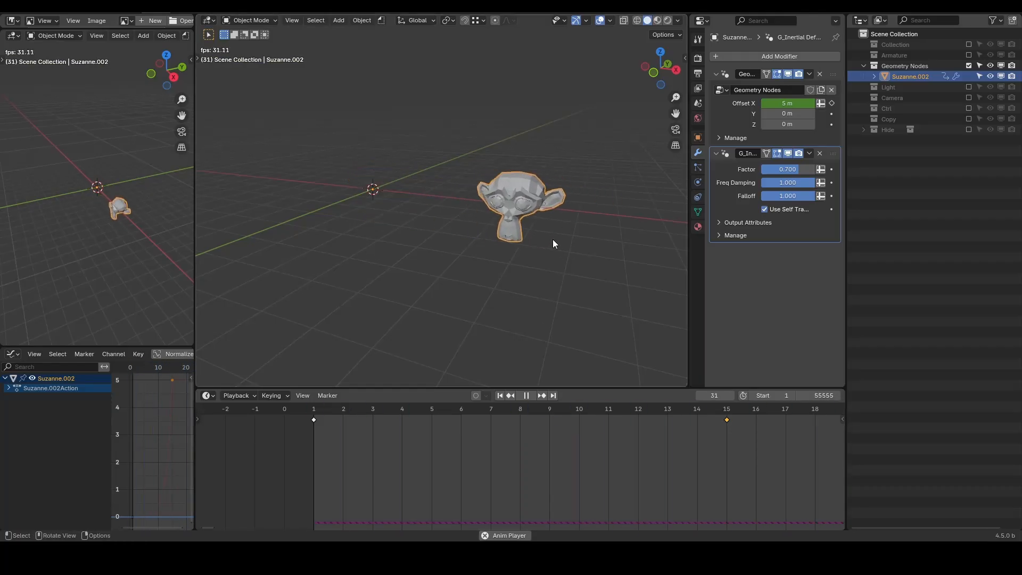
{"action": "left_click", "coordinate": [499, 395]}
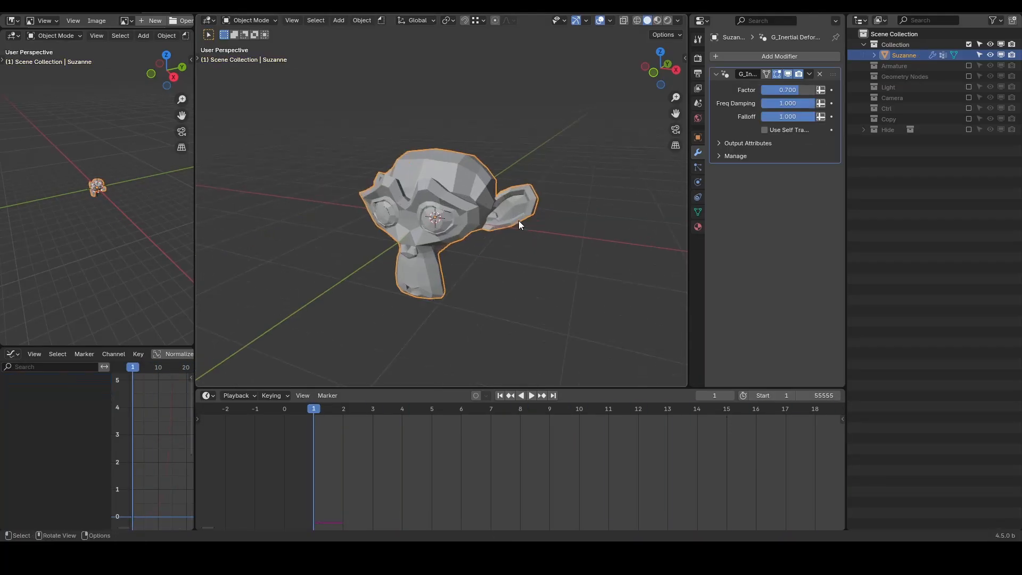
{"action": "mouse_move", "coordinate": [697, 211]}
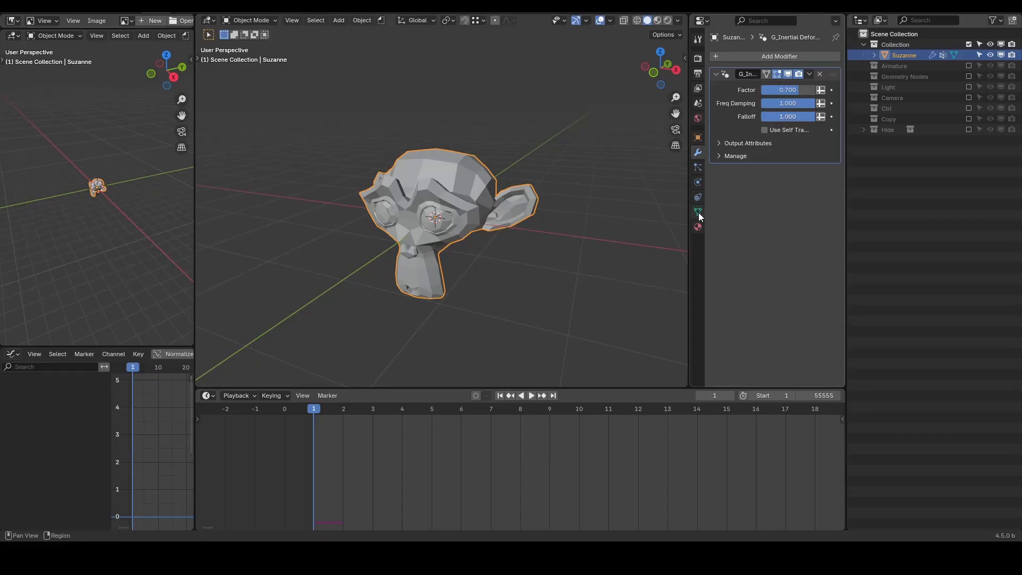
Delete the Ear and Bone vertex groups and assign the head vertices to a Head group.
{"action": "left_click", "coordinate": [697, 212]}
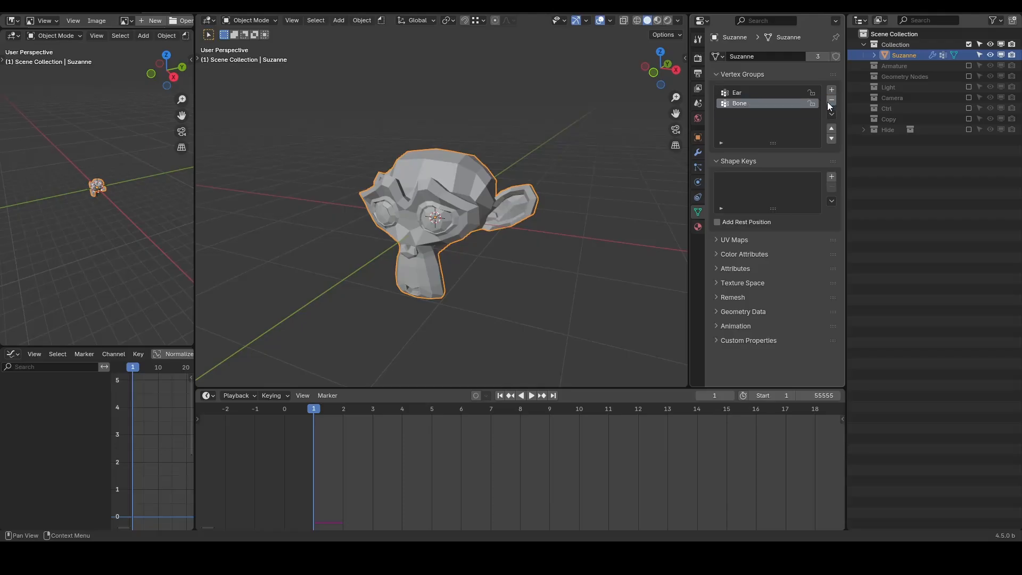
{"action": "left_click", "coordinate": [831, 100]}
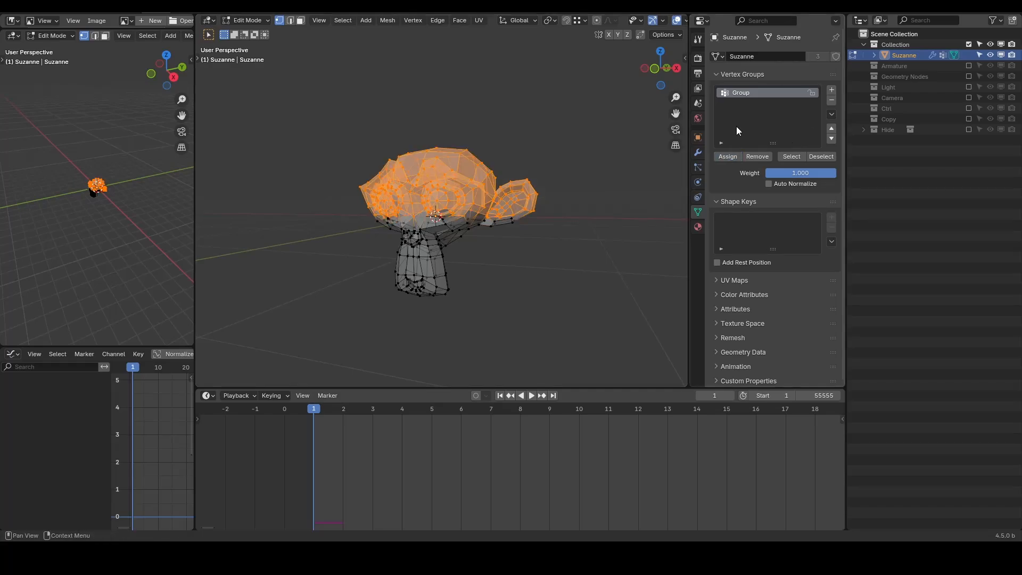
{"action": "key", "text": "Tab"}
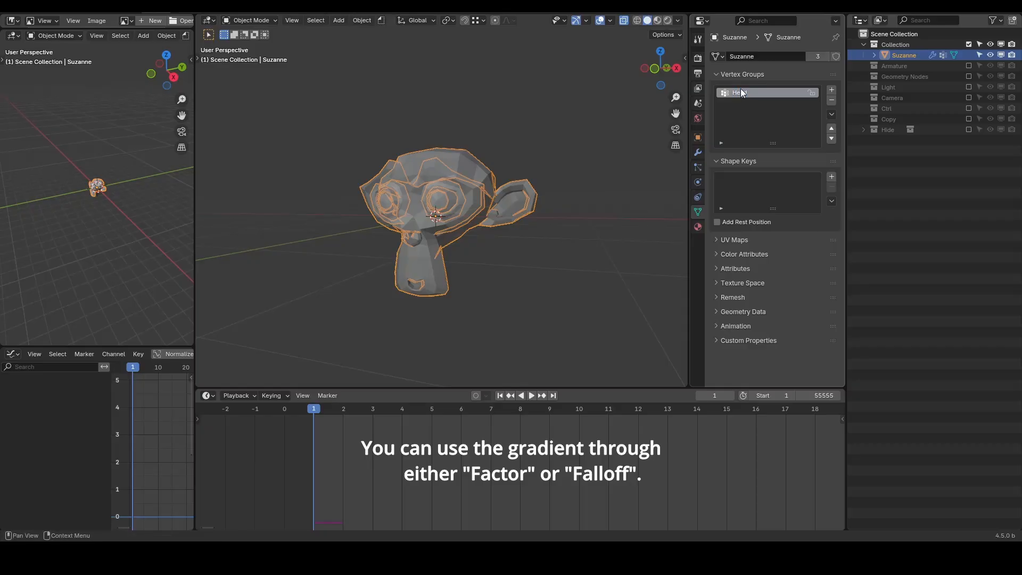
Set the deformer's Falloff to the Head attribute and move Suzanne to test the jiggle.
{"action": "left_click", "coordinate": [697, 152]}
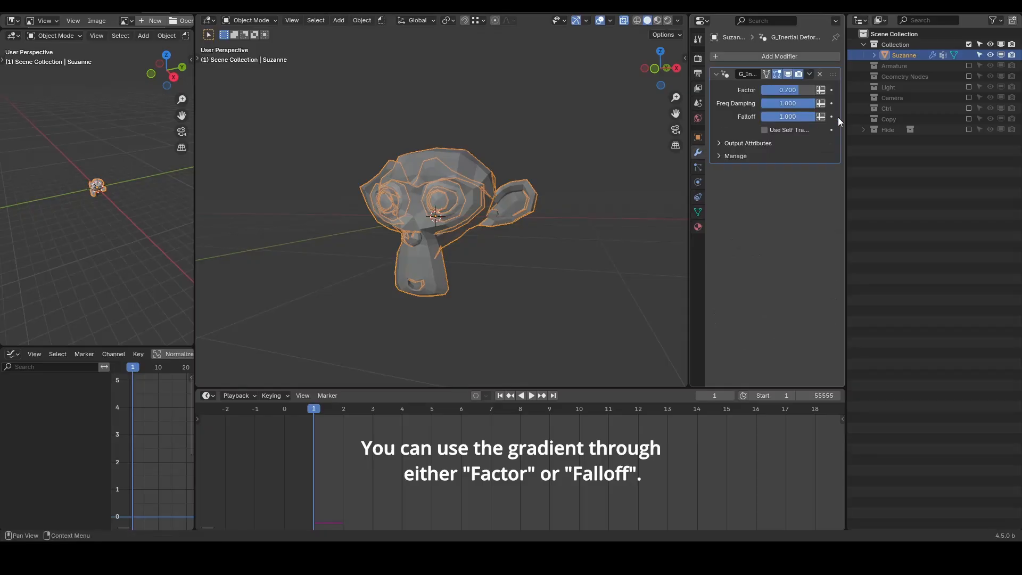
{"action": "left_click", "coordinate": [787, 117]}
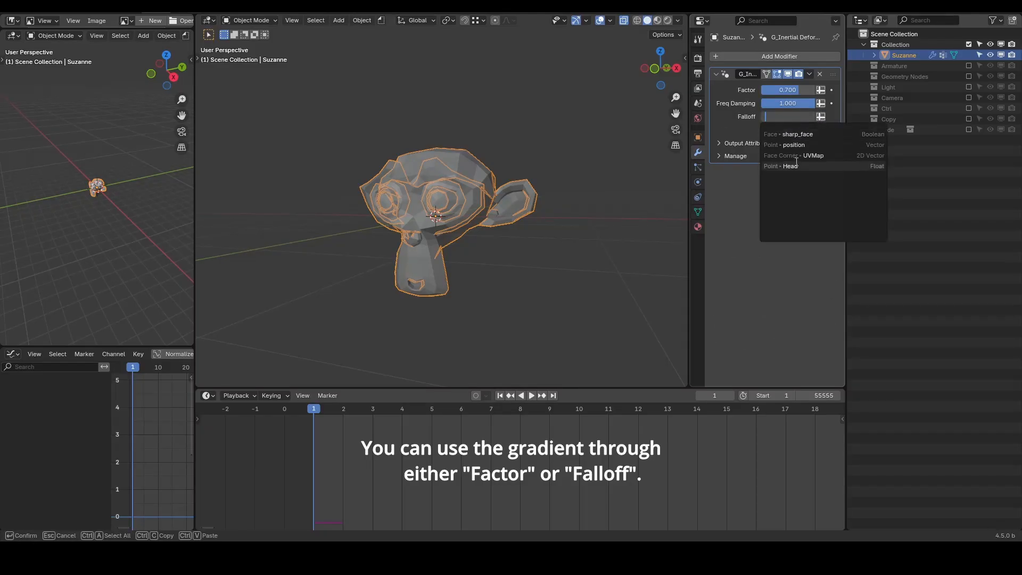
{"action": "left_click", "coordinate": [790, 166]}
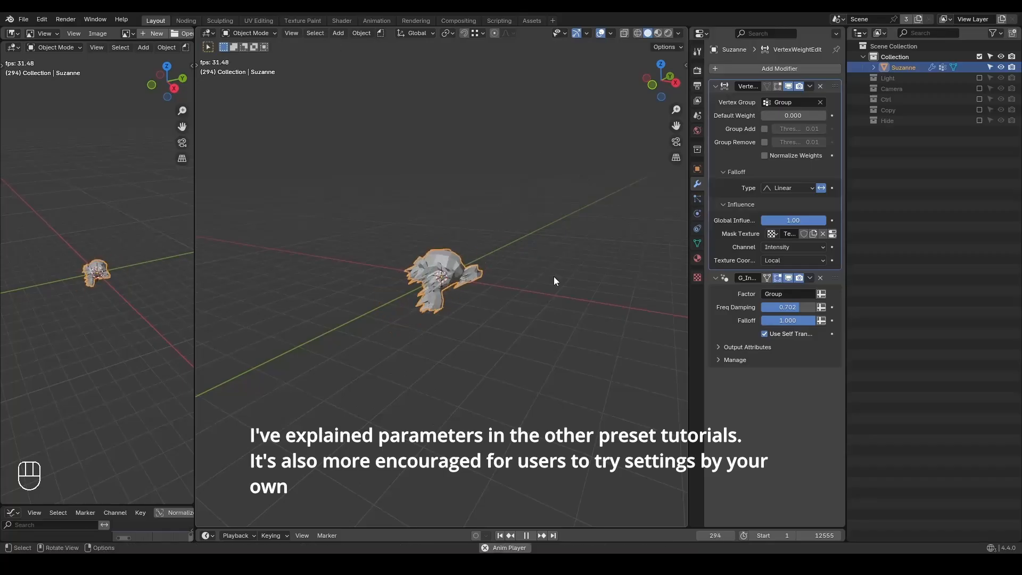
{"action": "key", "text": "g"}
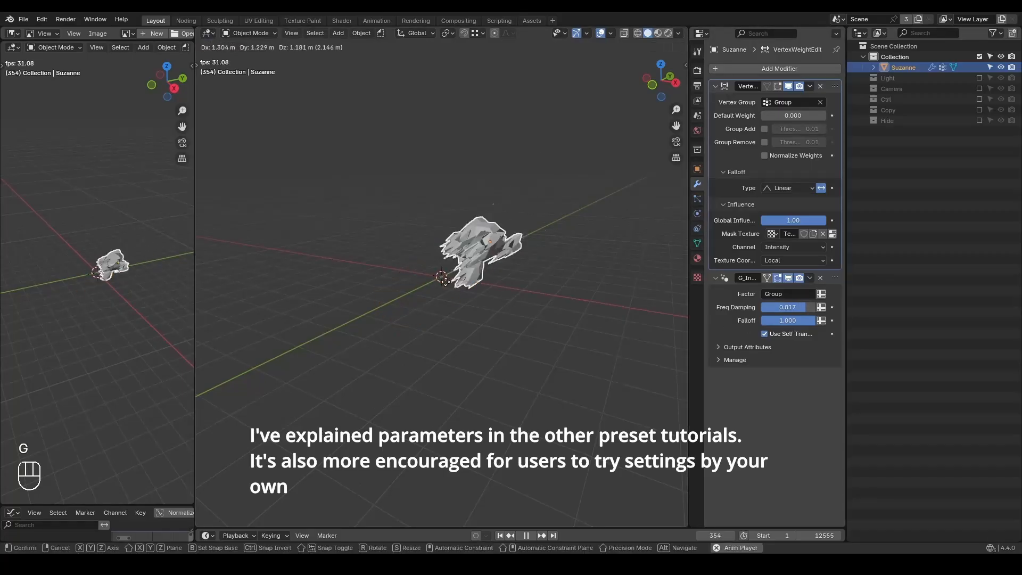